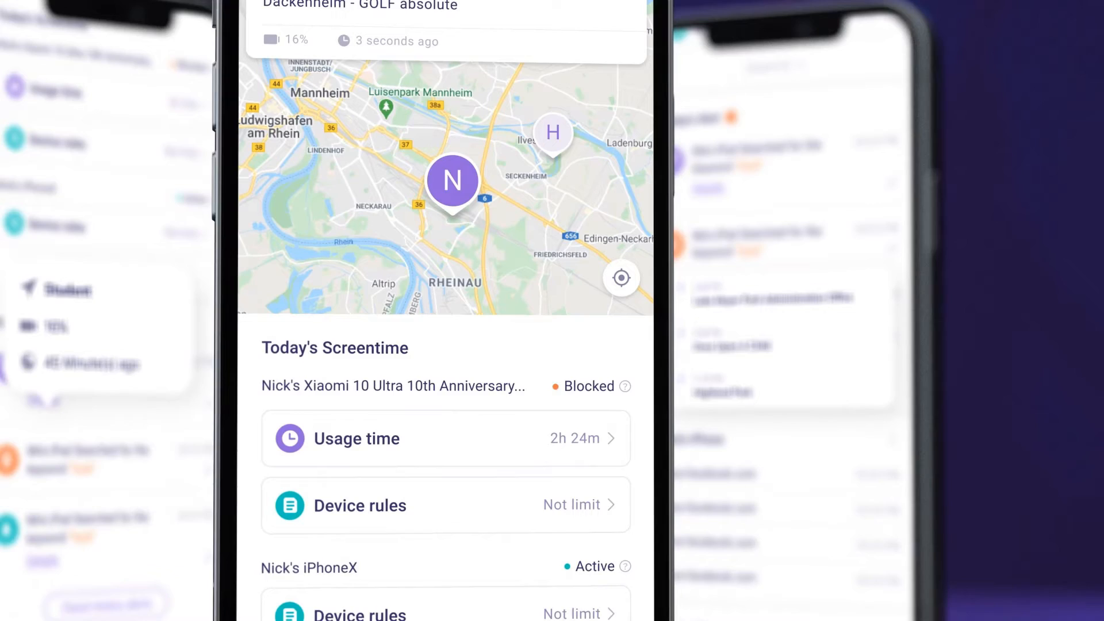
Select 'Set Rules for Kid's Windows & Mac Device' in the FamiSafe user guide.
{"action": "scroll", "scroll_direction": "down", "scroll_amount": 3}
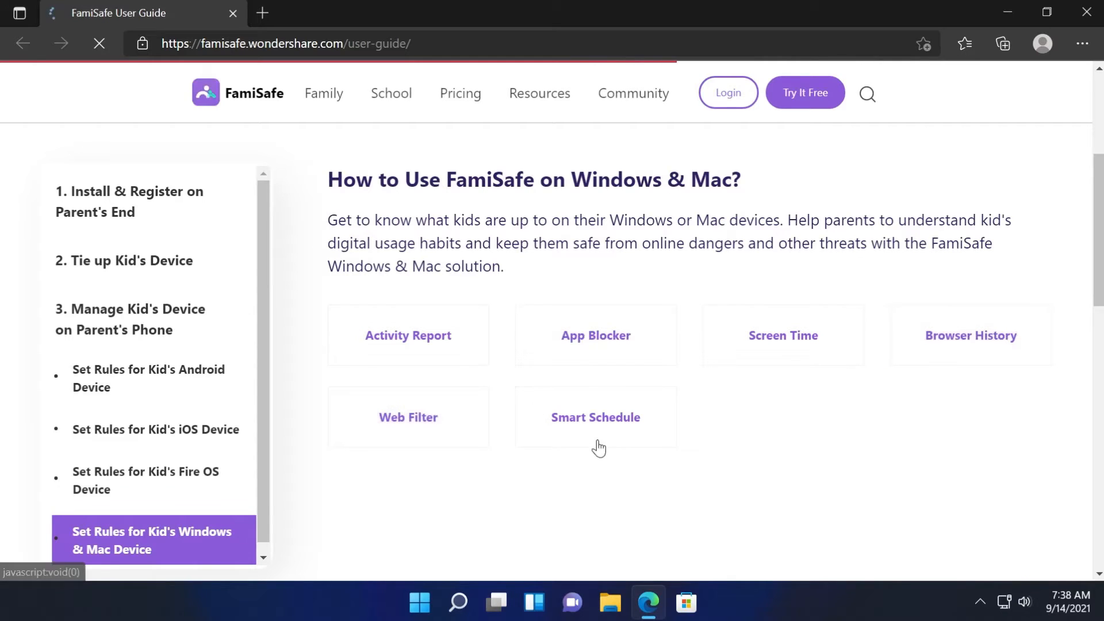
{"action": "left_click", "coordinate": [594, 417]}
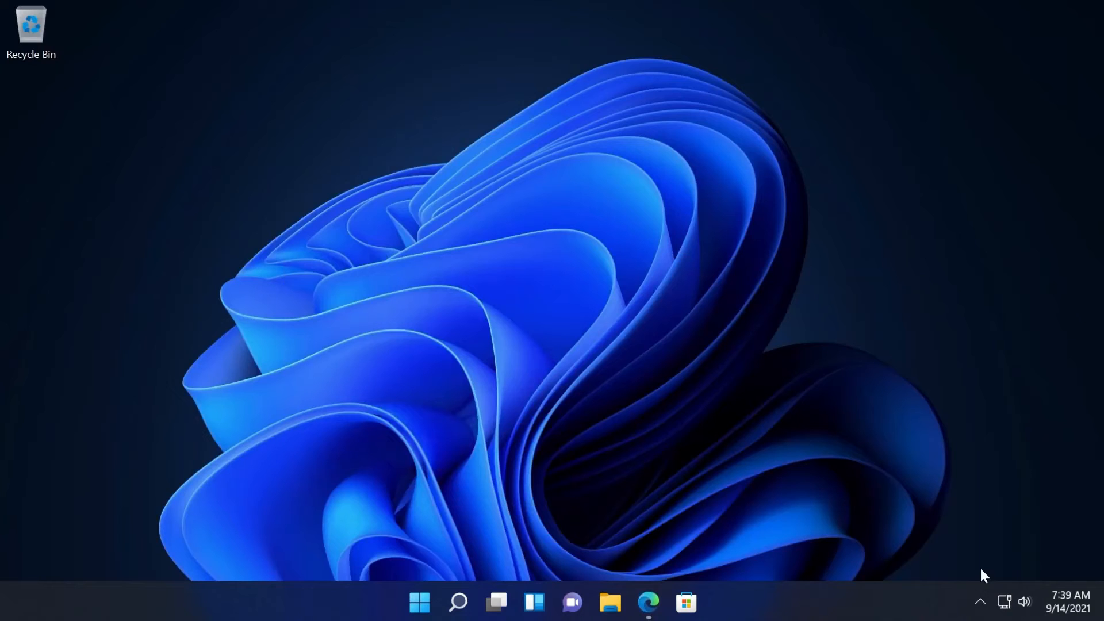
Quit FamiSafe from the tray icon, entering the parent password and continuing.
{"action": "left_click", "coordinate": [978, 601]}
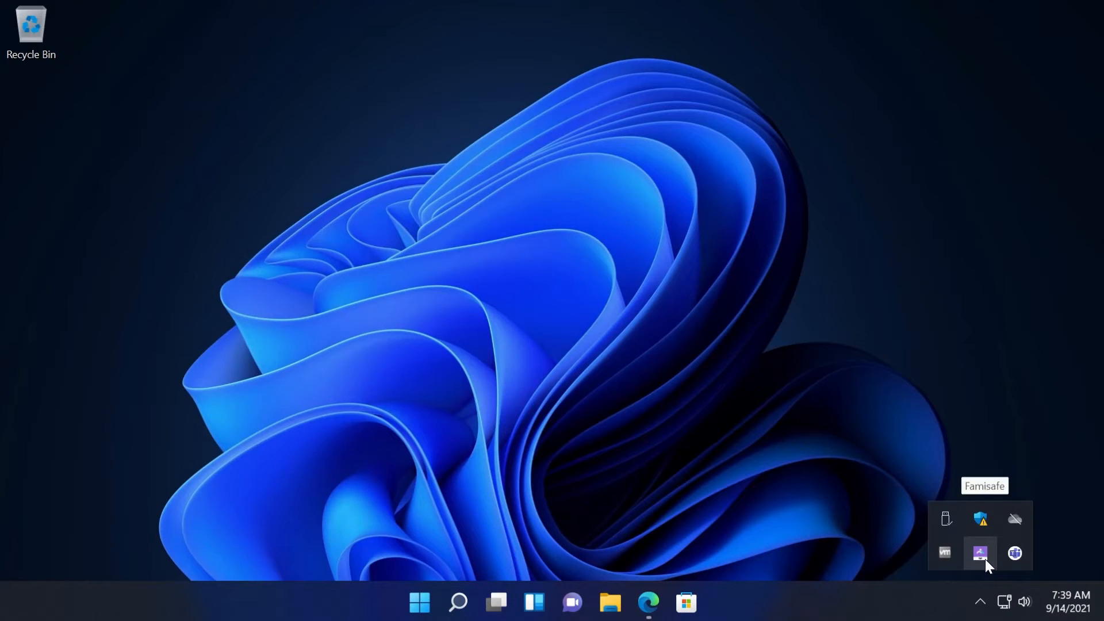
{"action": "left_click", "coordinate": [979, 553]}
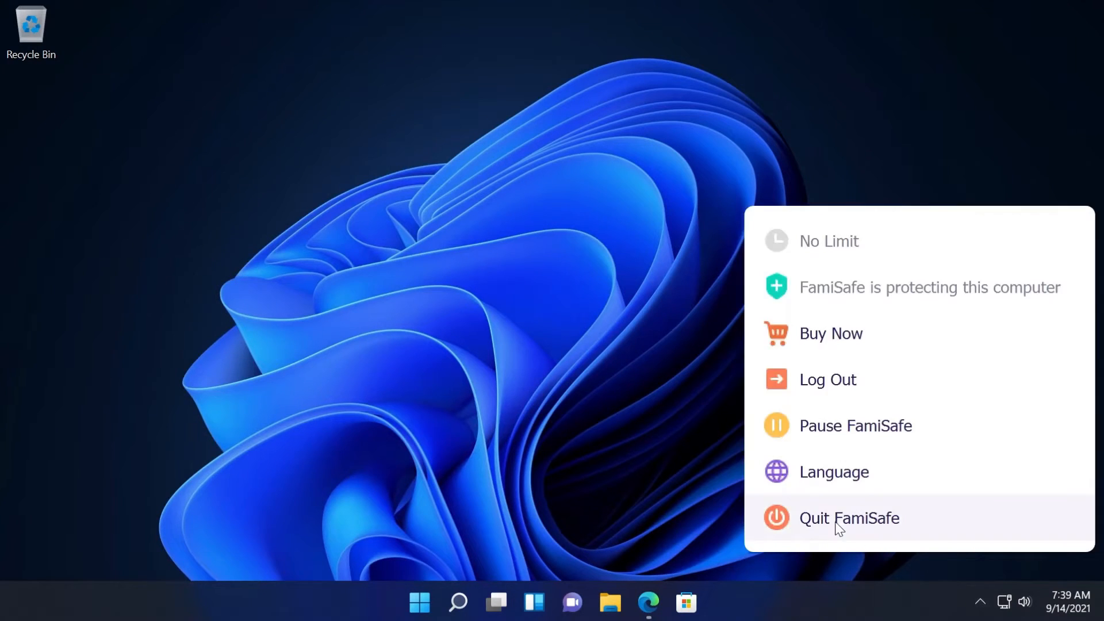
{"action": "left_click", "coordinate": [848, 518]}
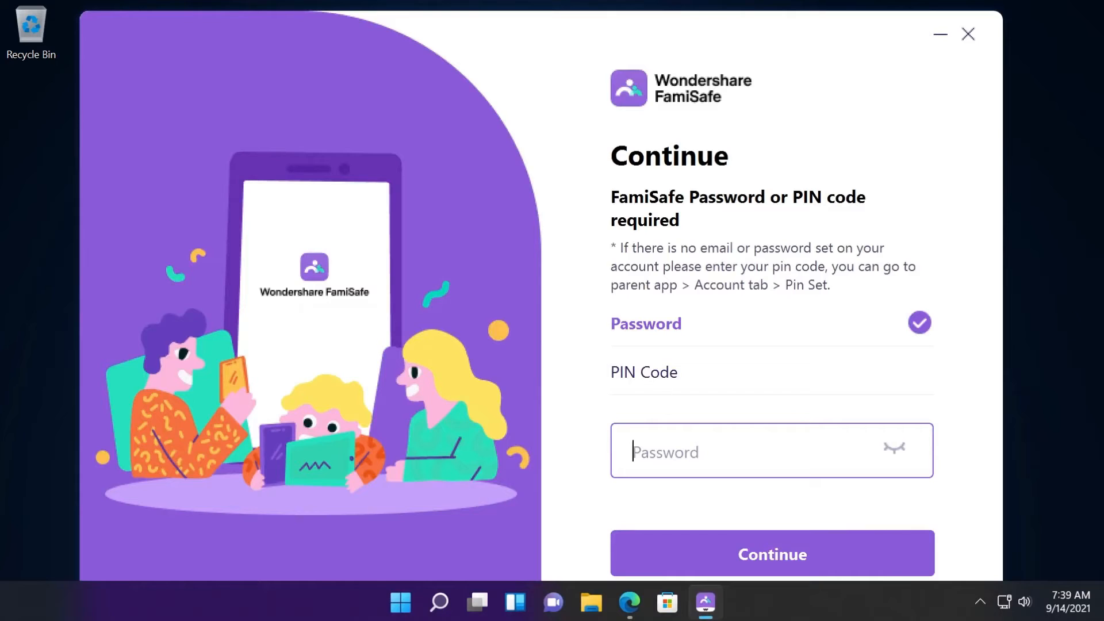
{"action": "type", "text": "•"}
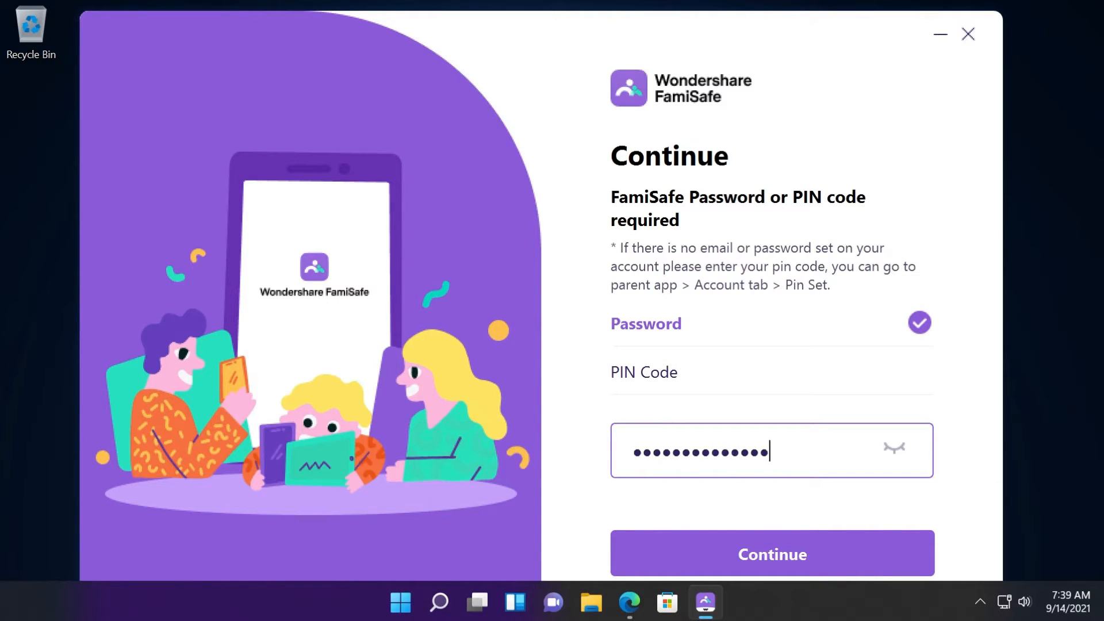
{"action": "left_click", "coordinate": [967, 33]}
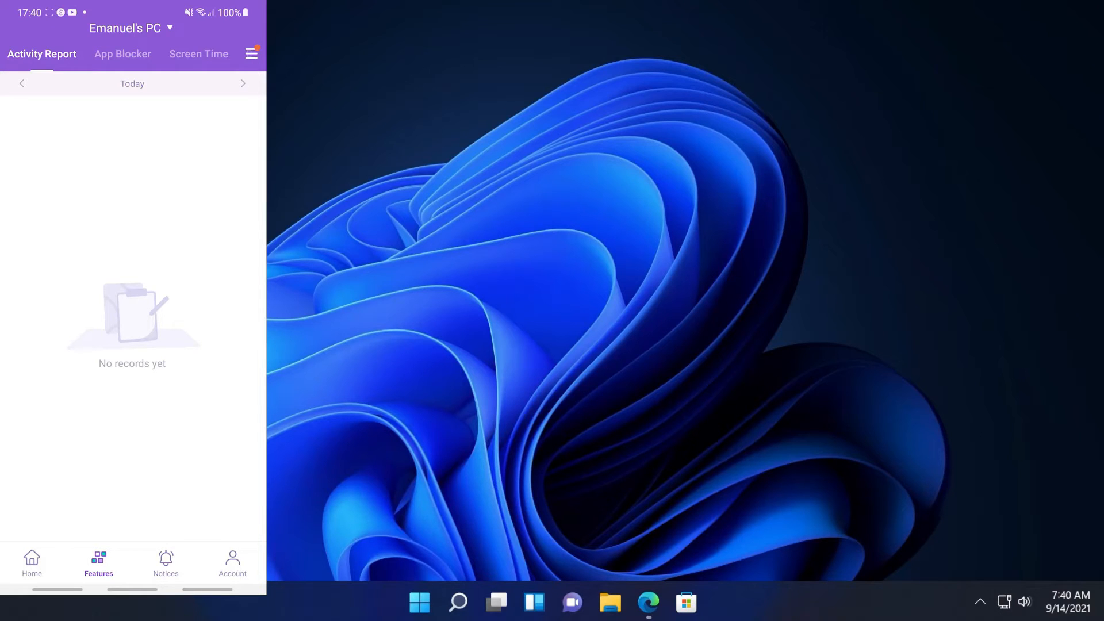
In App Blocker block WinX video converter, save an advanced rule schedule, then unblock Microsoft Teams (Preview).
{"action": "left_click", "coordinate": [123, 54]}
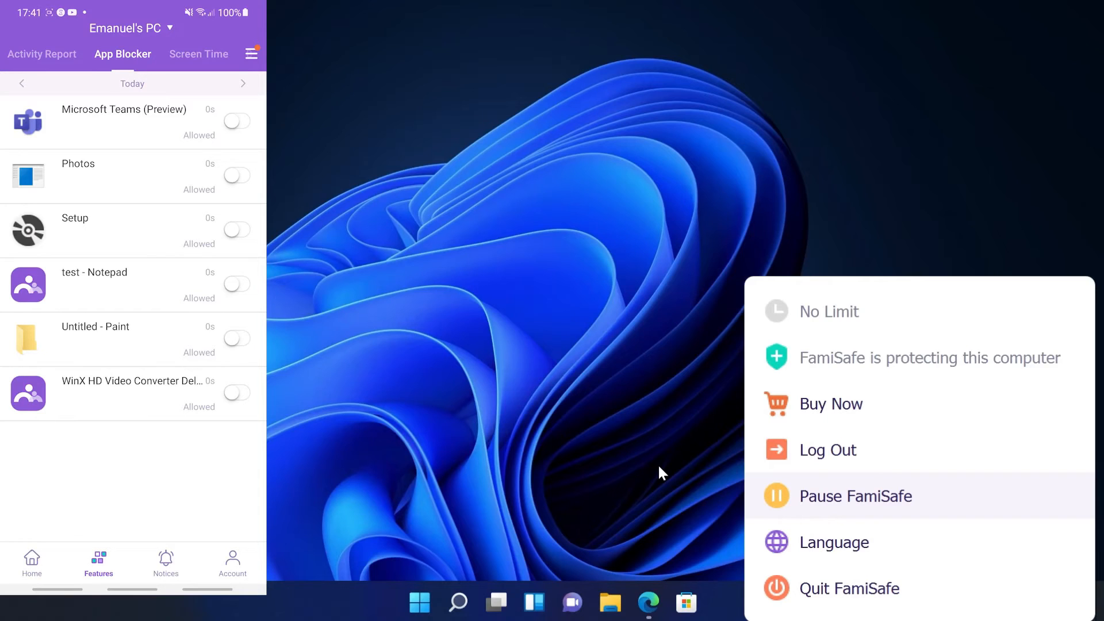
{"action": "left_click", "coordinate": [236, 393]}
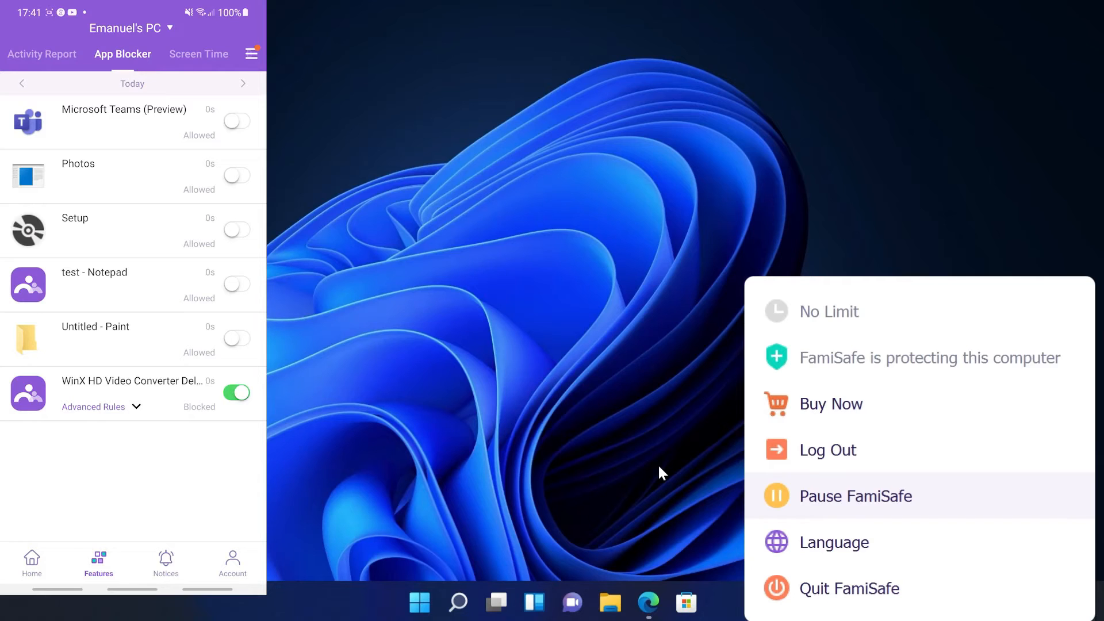
{"action": "left_click", "coordinate": [236, 121]}
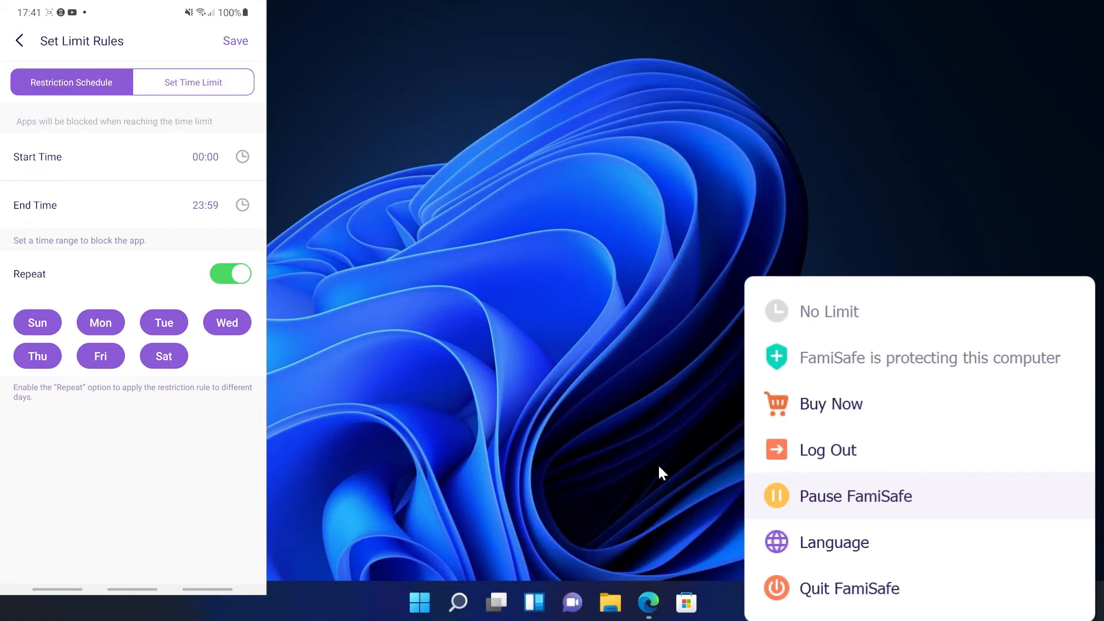
{"action": "left_click", "coordinate": [192, 81]}
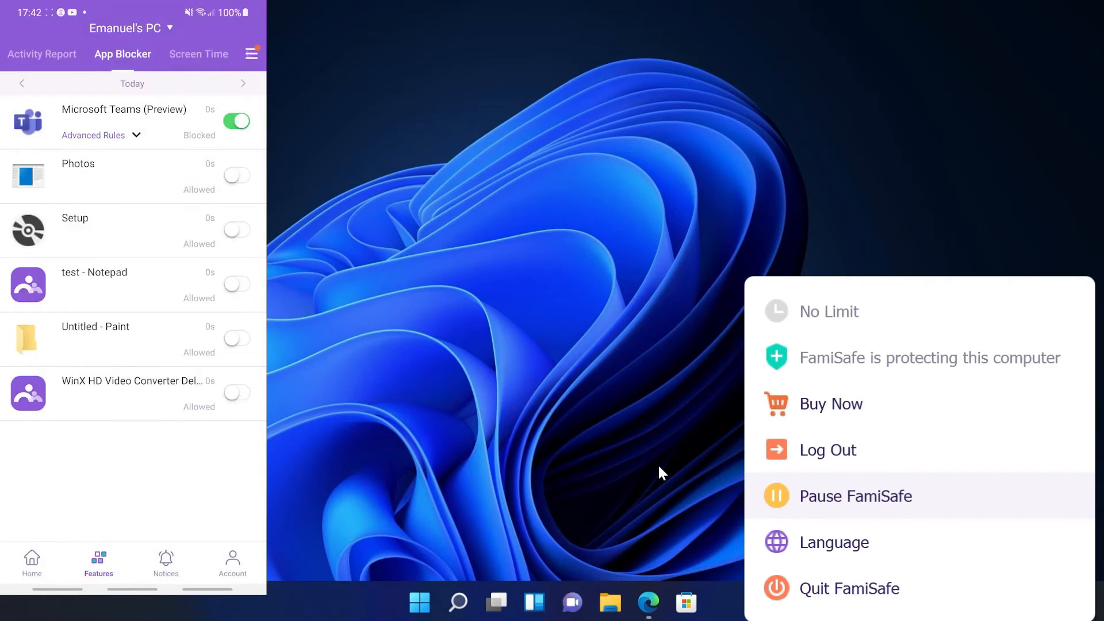
{"action": "left_click", "coordinate": [236, 121]}
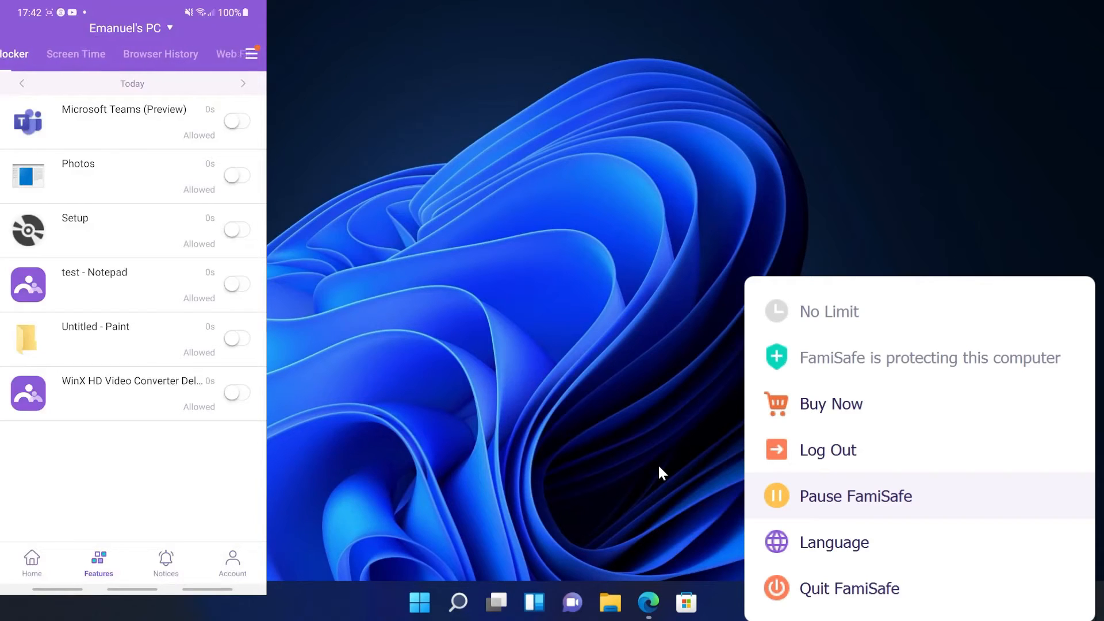
From Screen Time, block the PC remotely so its lock screen says today's time is over.
{"action": "left_click", "coordinate": [125, 54]}
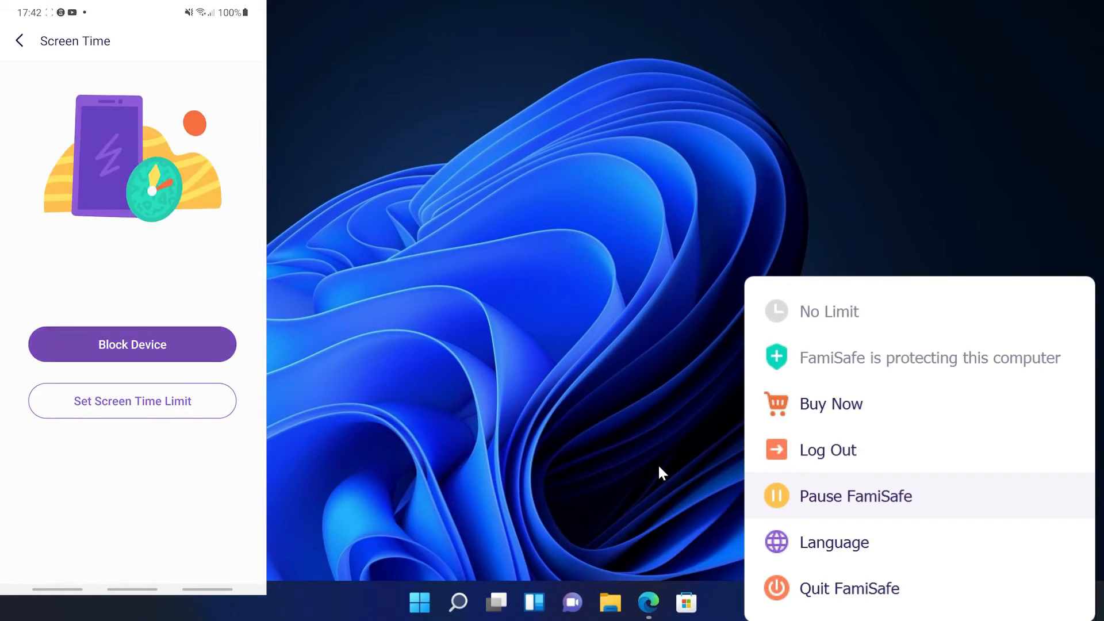
{"action": "left_click", "coordinate": [131, 344]}
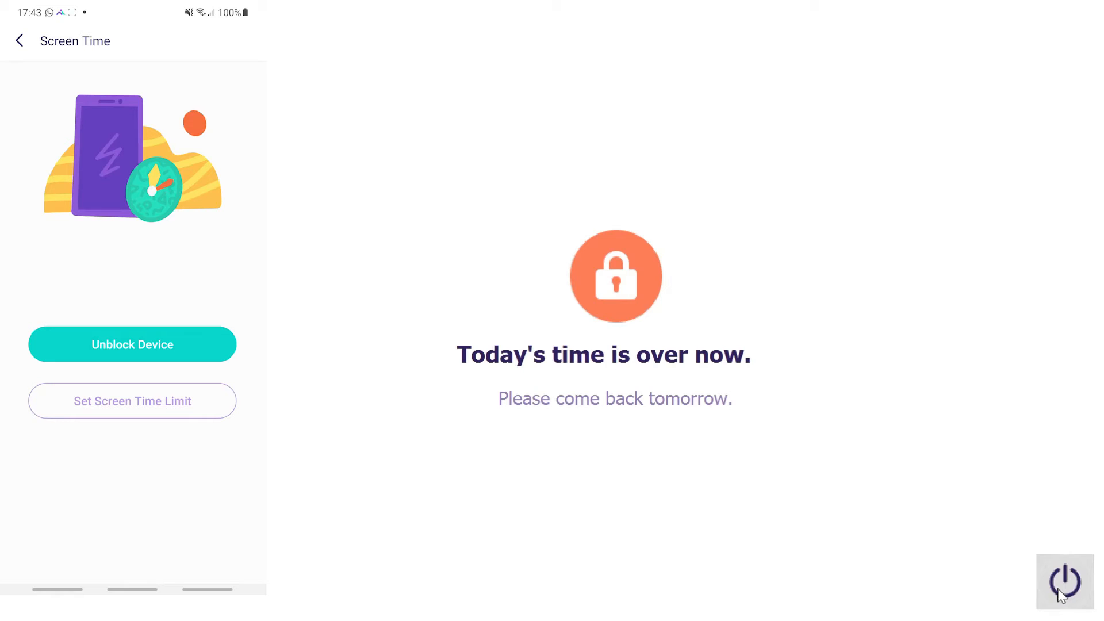
{"action": "left_click", "coordinate": [1065, 582]}
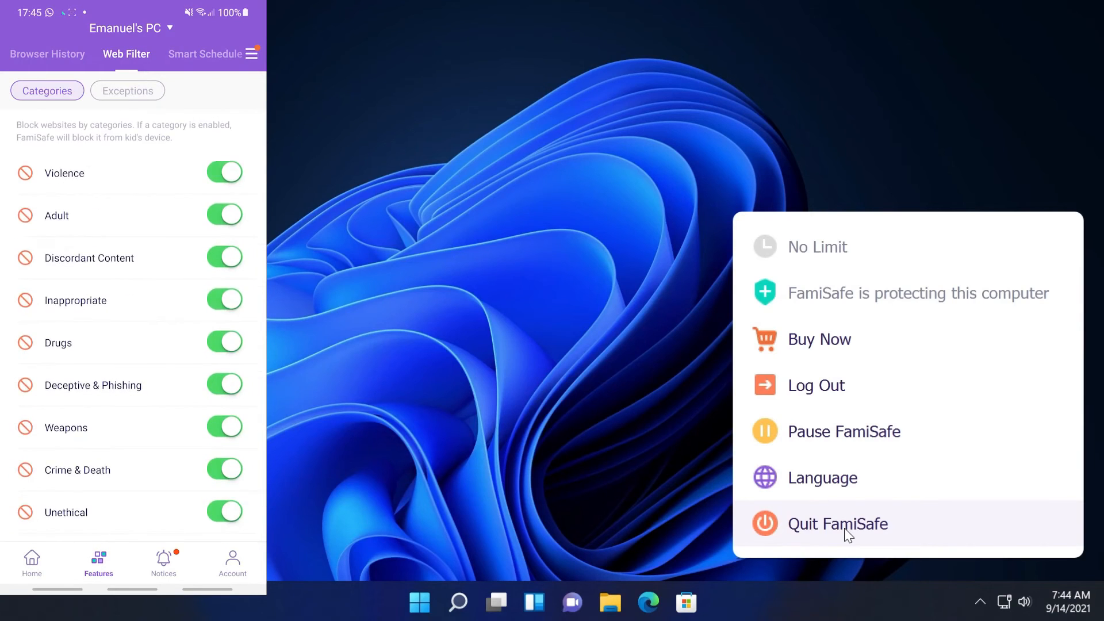
Review the web filter exceptions, then start setting a Smart Schedule for the PC.
{"action": "left_click", "coordinate": [127, 90]}
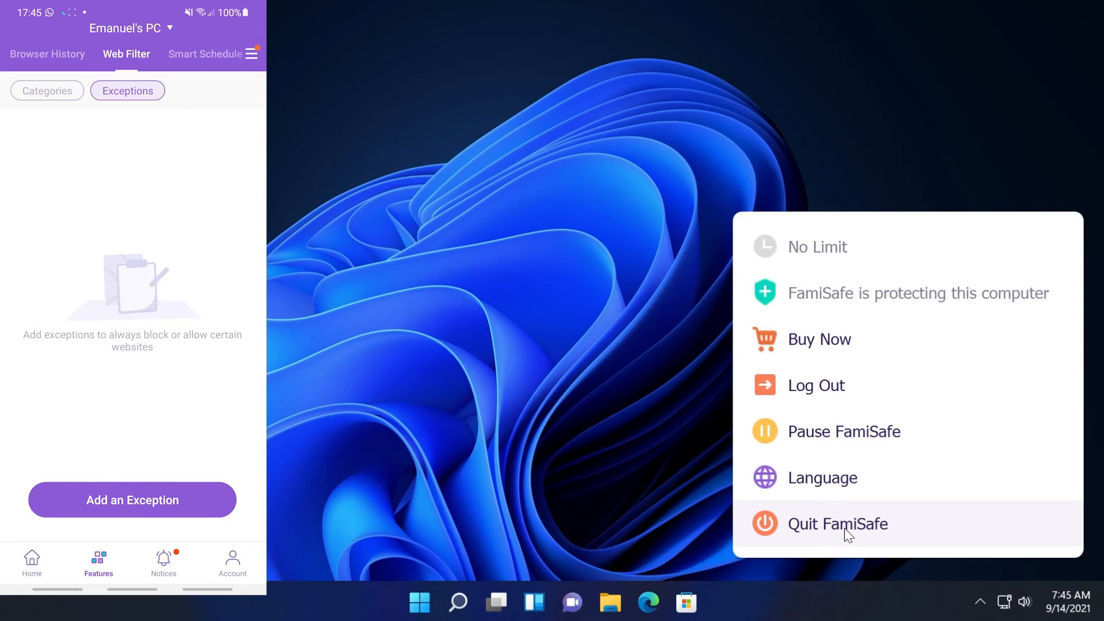
{"action": "left_click", "coordinate": [205, 54]}
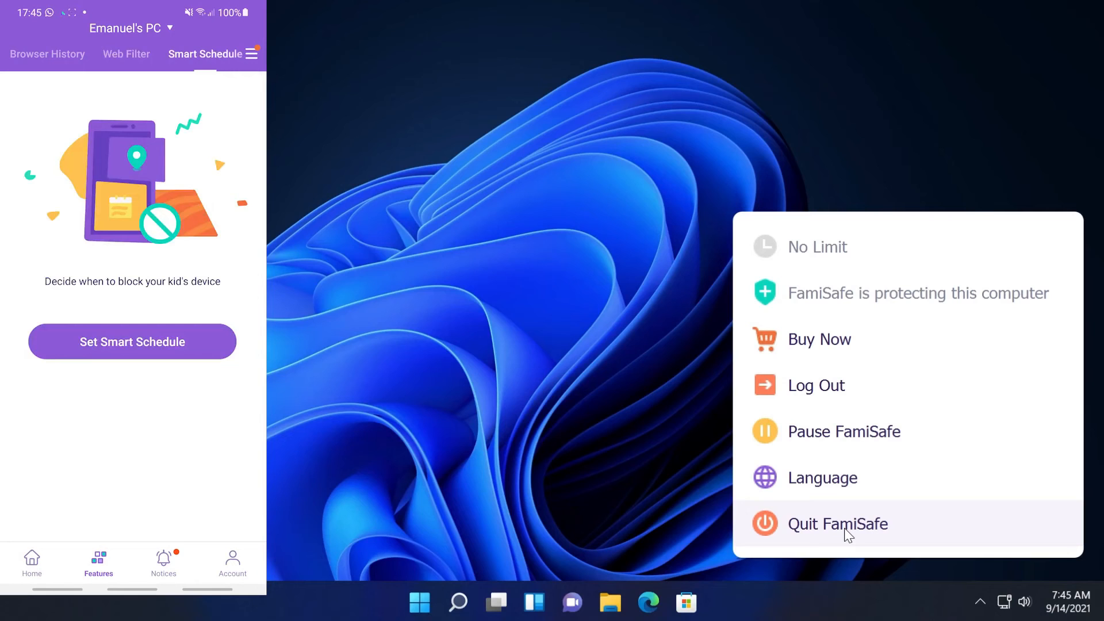
{"action": "left_click", "coordinate": [131, 341]}
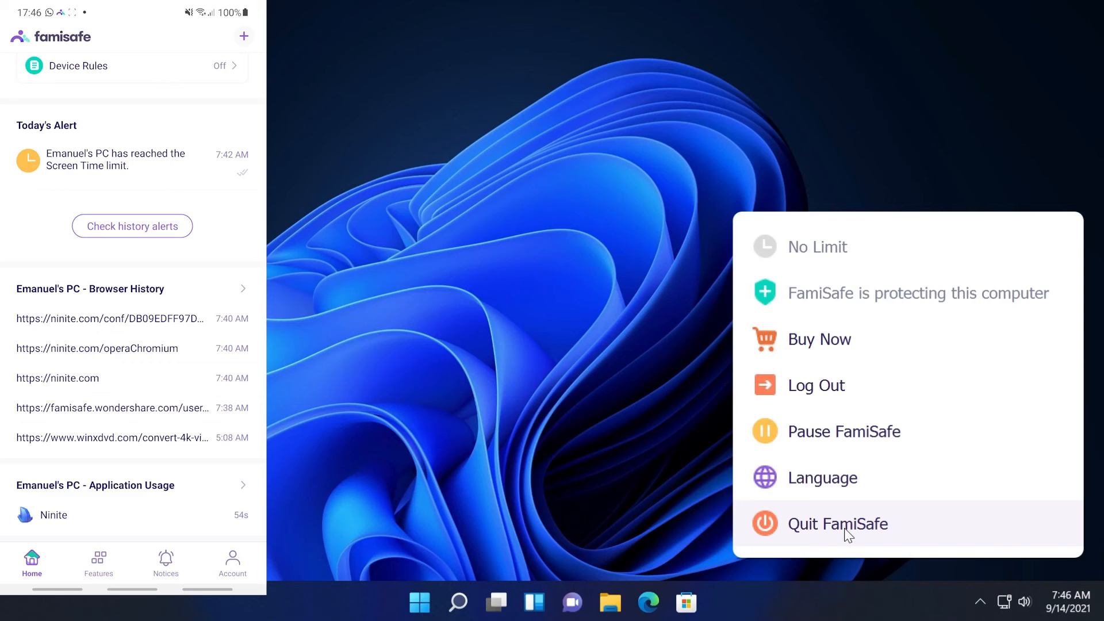
{"action": "left_click", "coordinate": [98, 564]}
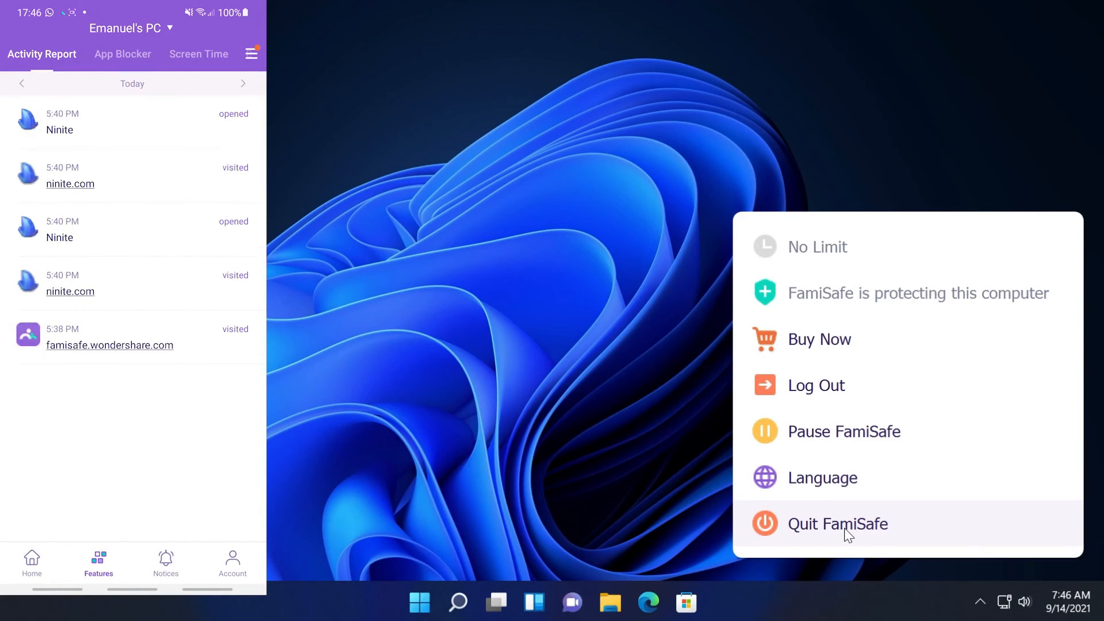
{"action": "left_click", "coordinate": [31, 563]}
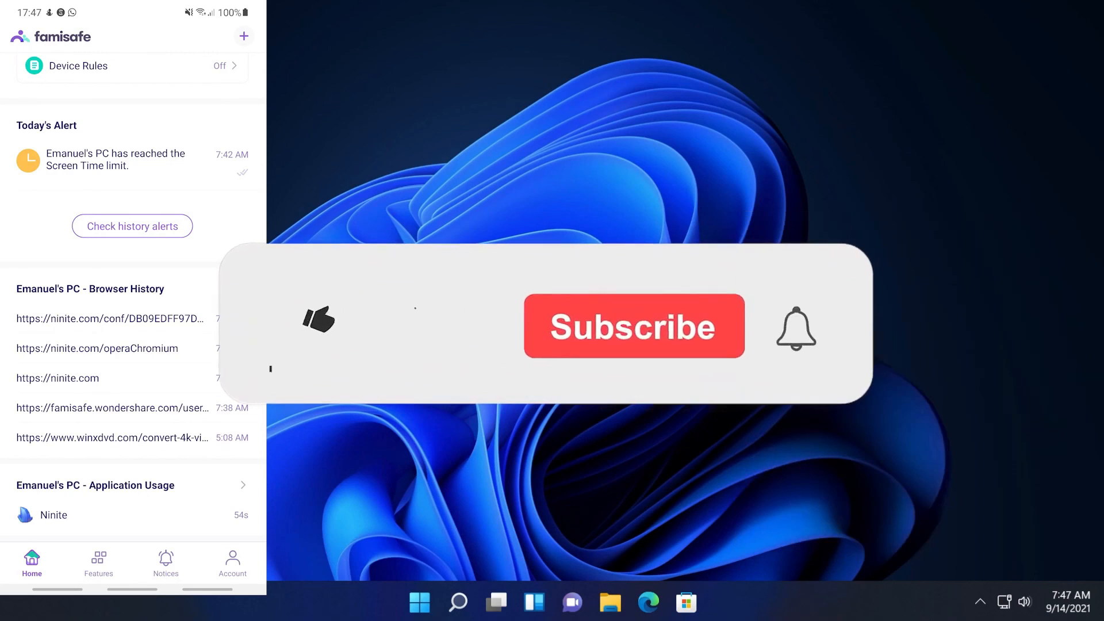
{"action": "left_click", "coordinate": [319, 319]}
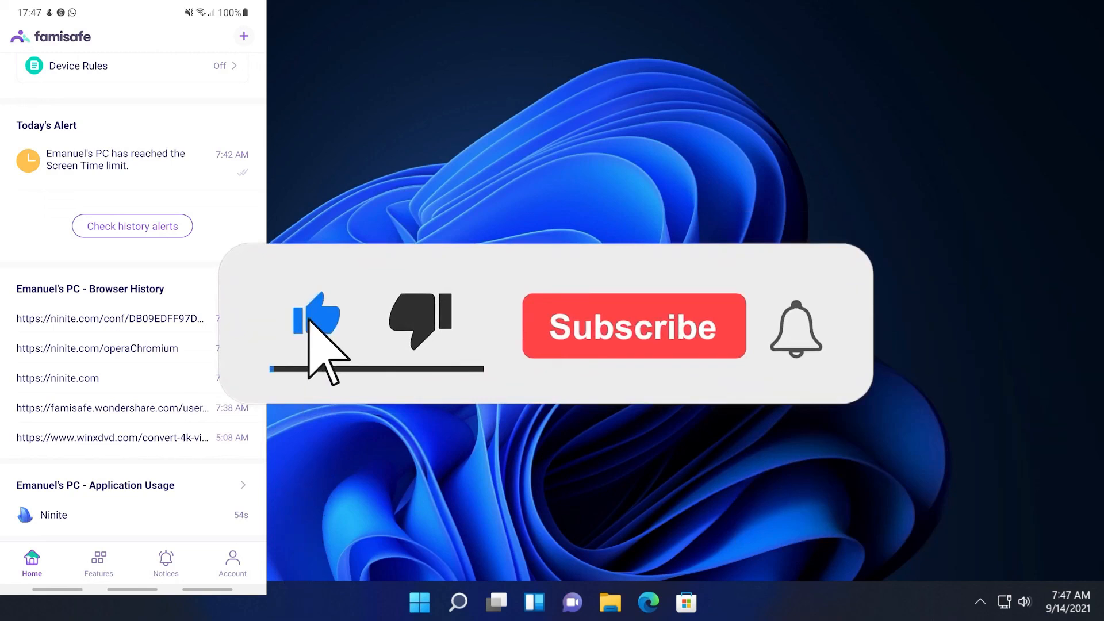